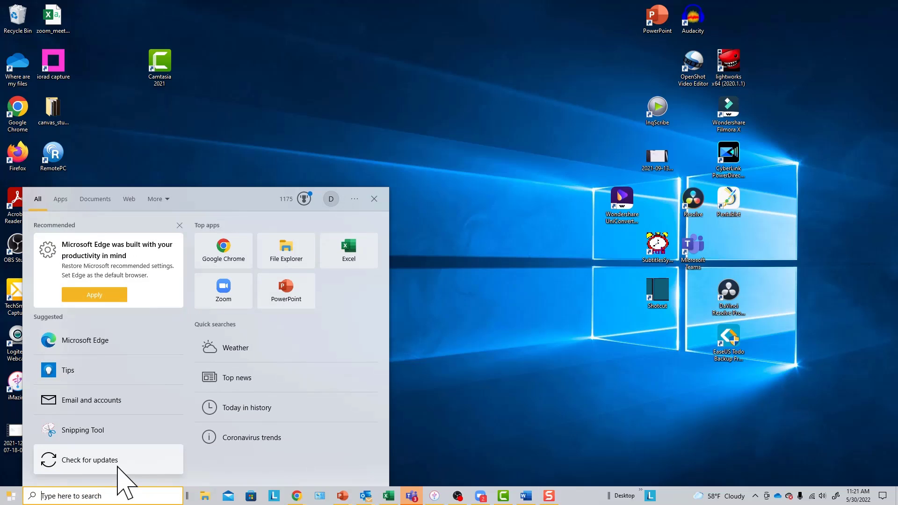
- Find 'settings' in Windows Search and launch the Settings app
{"action": "type", "text": "settings"}
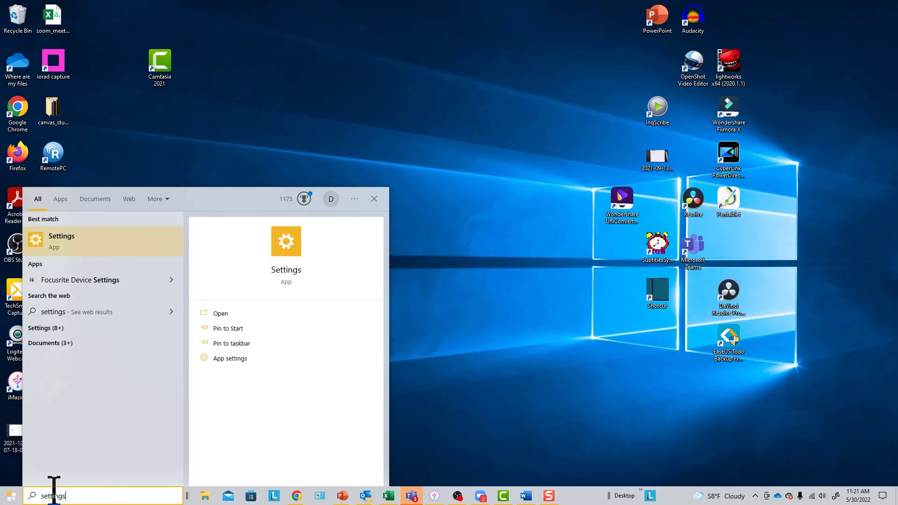
{"action": "mouse_move", "coordinate": [86, 240]}
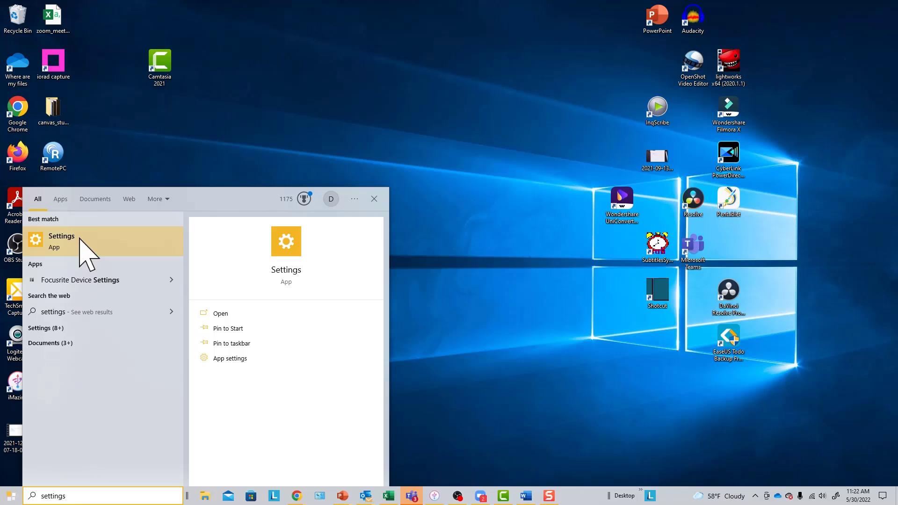
{"action": "left_click", "coordinate": [61, 240]}
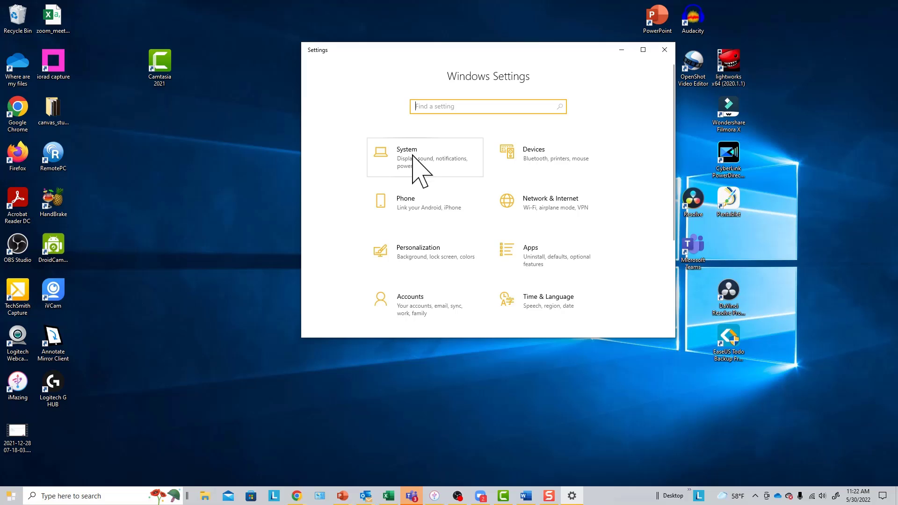
- In System > Clipboard, switch Clipboard history to On
{"action": "left_click", "coordinate": [406, 157]}
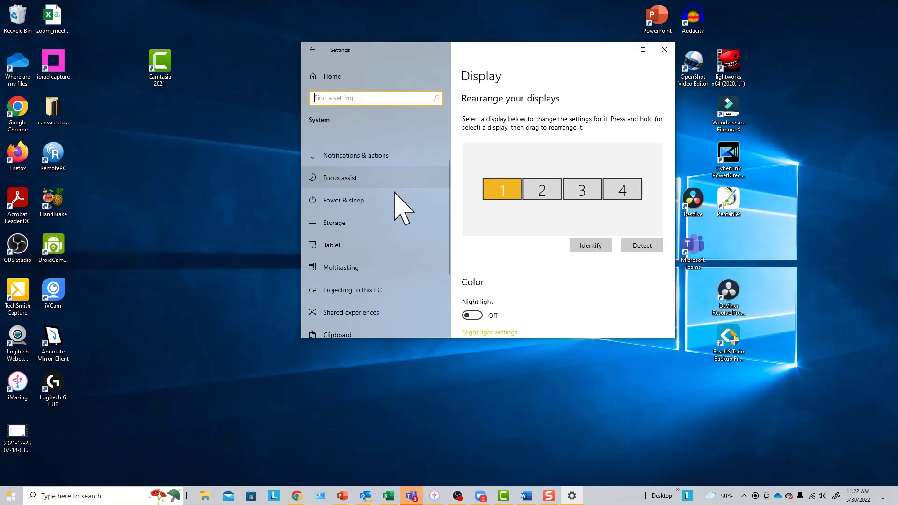
{"action": "scroll", "scroll_direction": "down", "scroll_amount": 3}
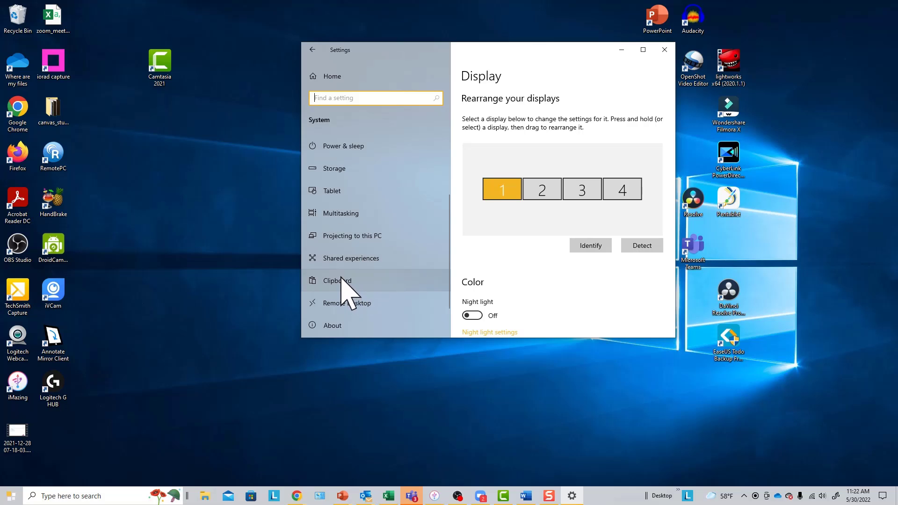
{"action": "left_click", "coordinate": [337, 280]}
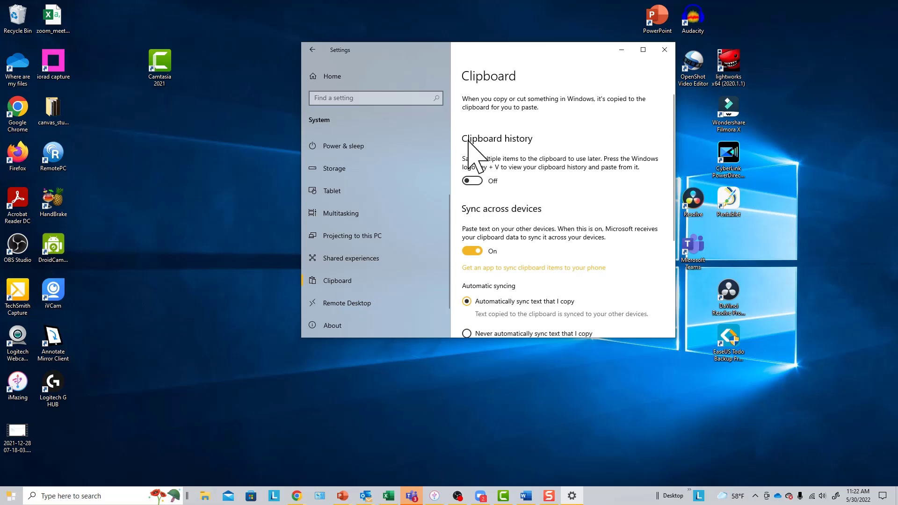
{"action": "mouse_move", "coordinate": [489, 160]}
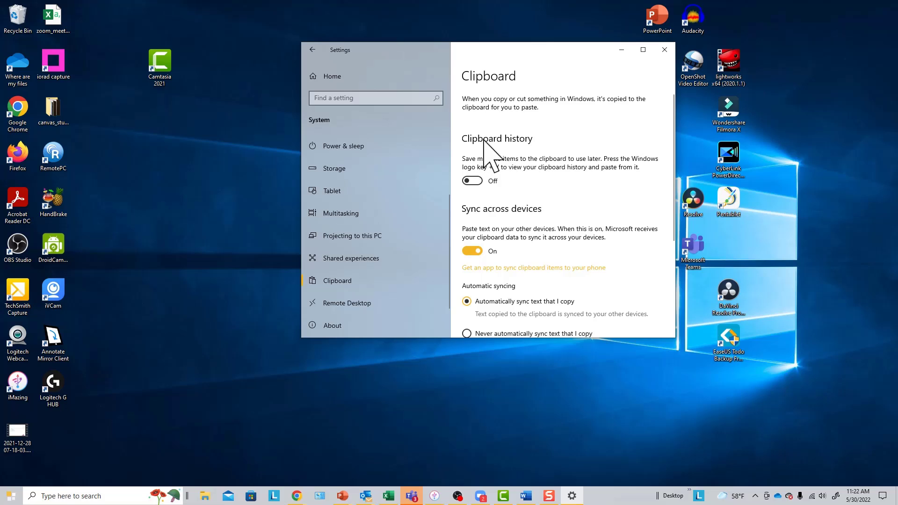
{"action": "mouse_move", "coordinate": [529, 157]}
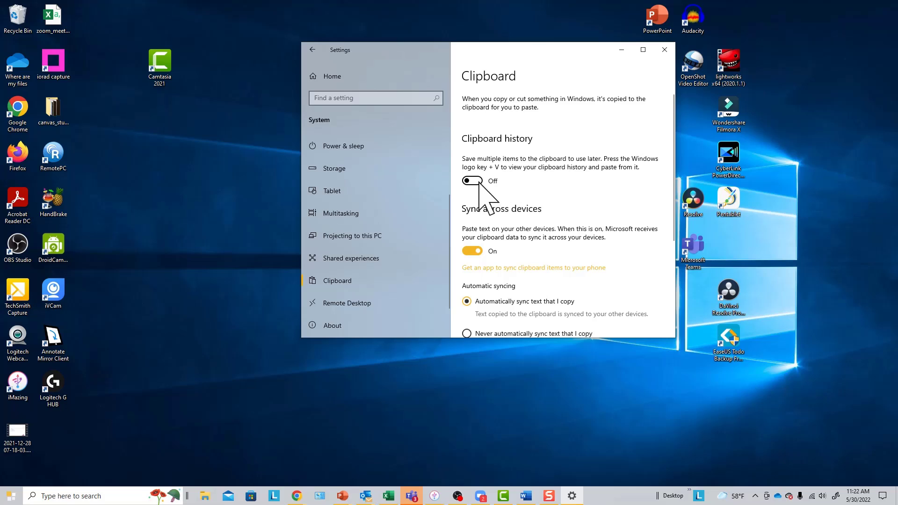
{"action": "left_click", "coordinate": [471, 181]}
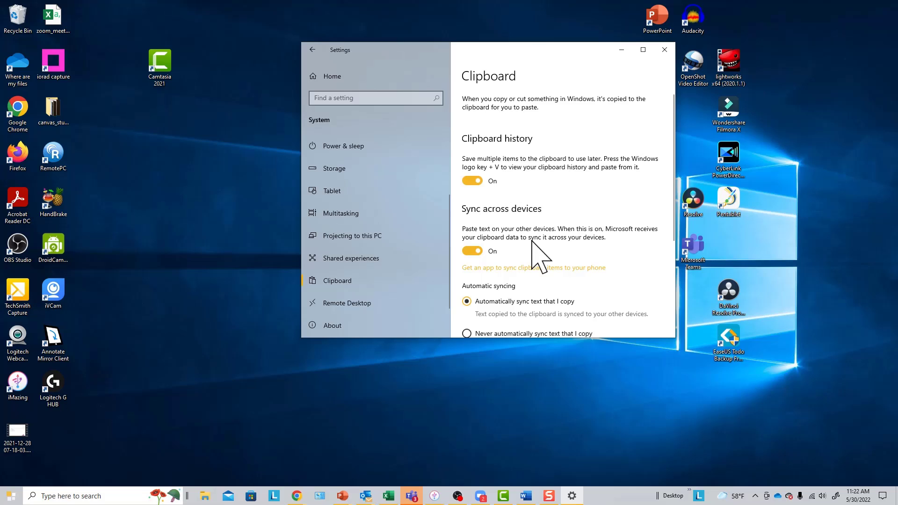
{"action": "mouse_move", "coordinate": [593, 129]}
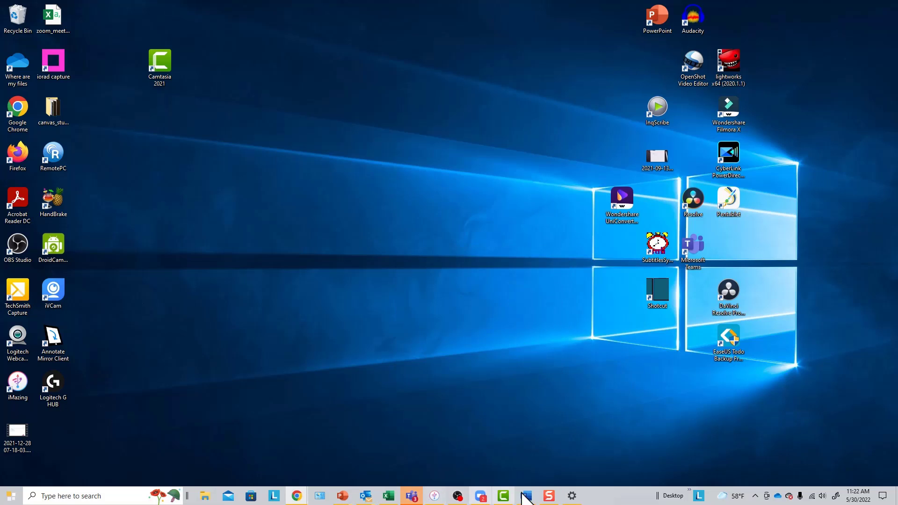
- In the Word syllabus, copy the Online Learning Pathways logo and the 'Introduction to Screencasting - Training Syllabus' title
{"action": "left_click", "coordinate": [523, 496]}
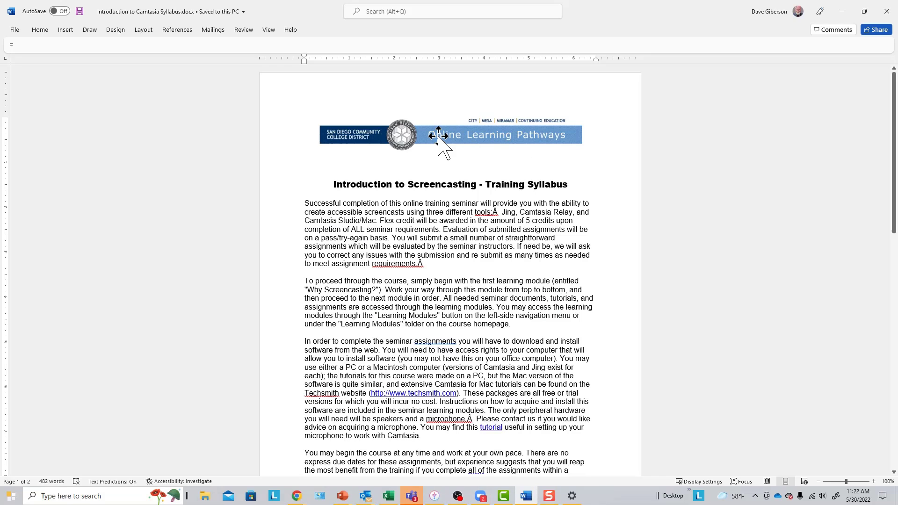
{"action": "left_click", "coordinate": [450, 134]}
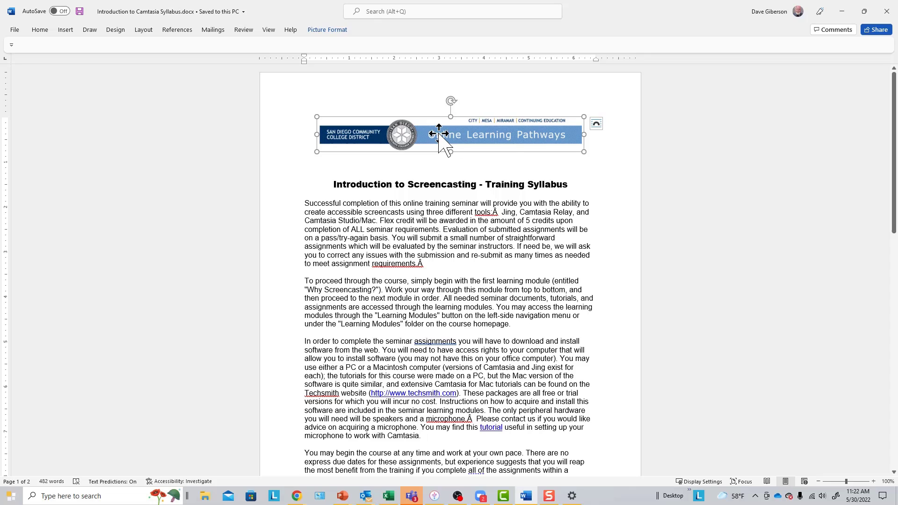
{"action": "right_click", "coordinate": [447, 143]}
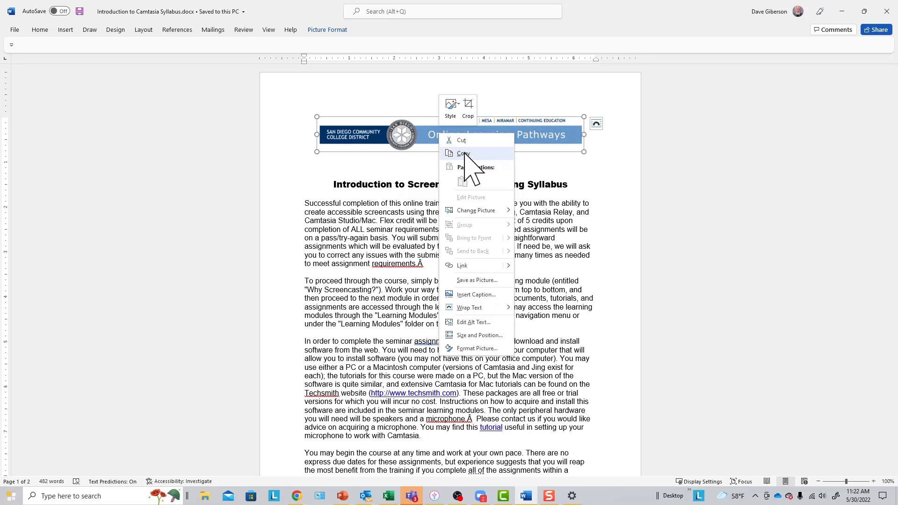
{"action": "left_click", "coordinate": [463, 153]}
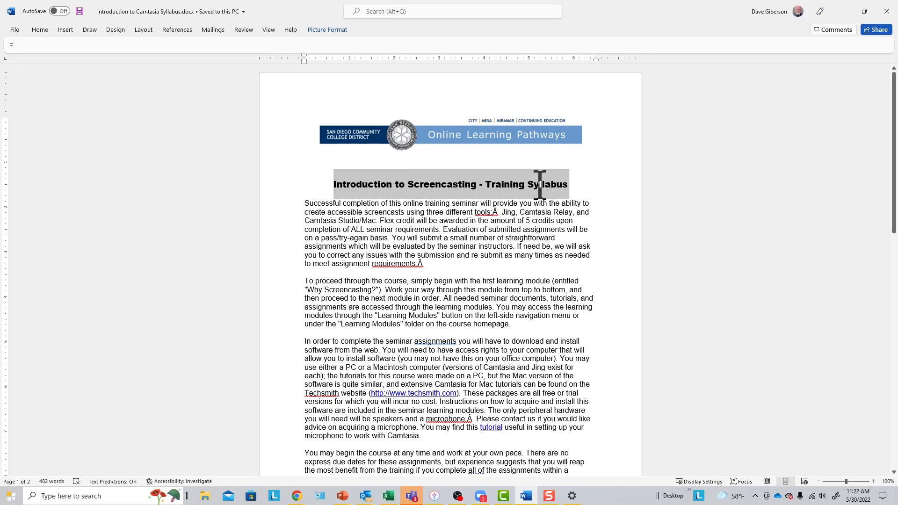
{"action": "right_click", "coordinate": [539, 184]}
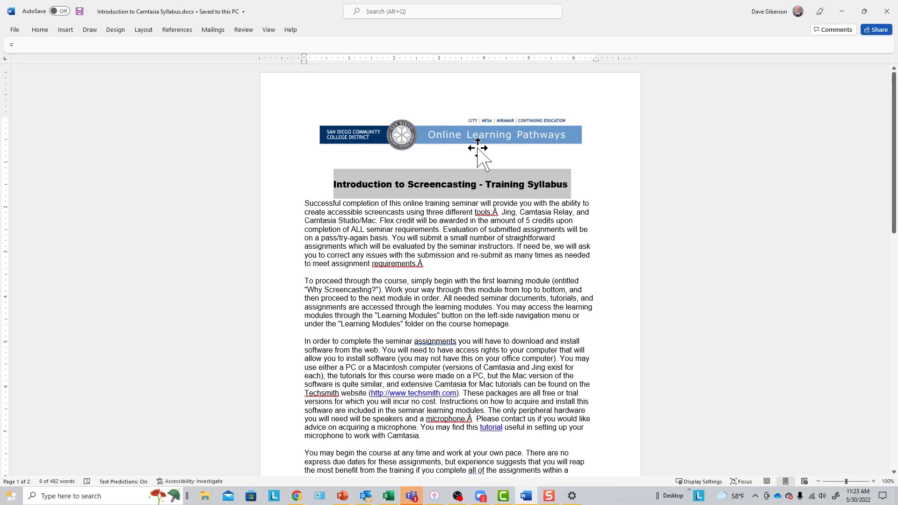
{"action": "mouse_move", "coordinate": [445, 138]}
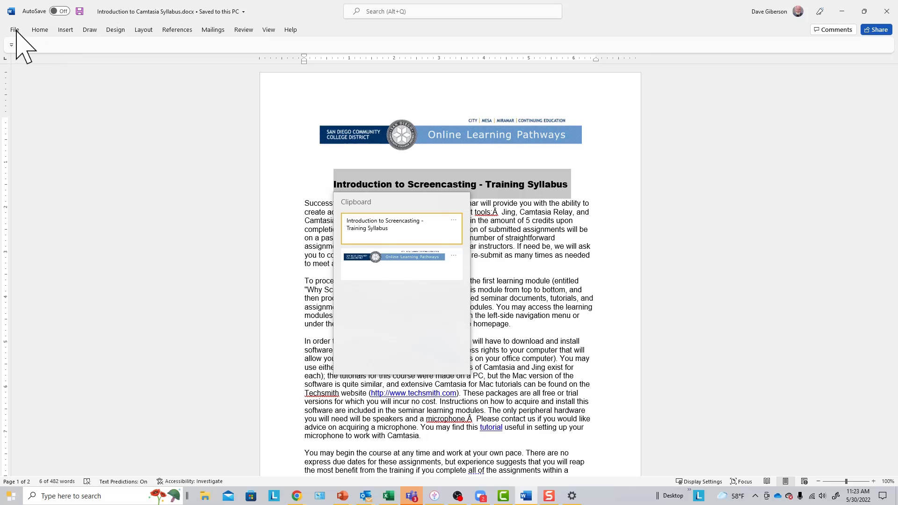
- Create a blank Word document and paste the logo and the syllabus title into it from clipboard history
{"action": "left_click", "coordinate": [14, 29]}
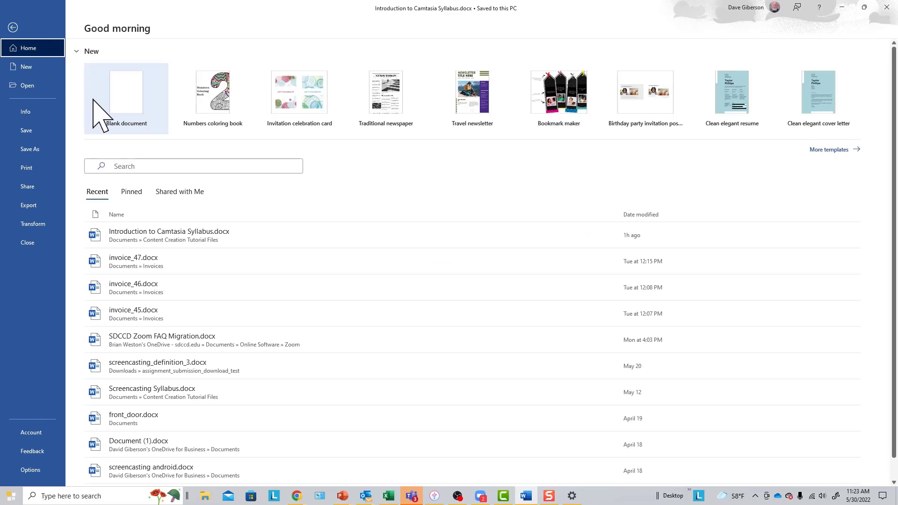
{"action": "left_click", "coordinate": [126, 93]}
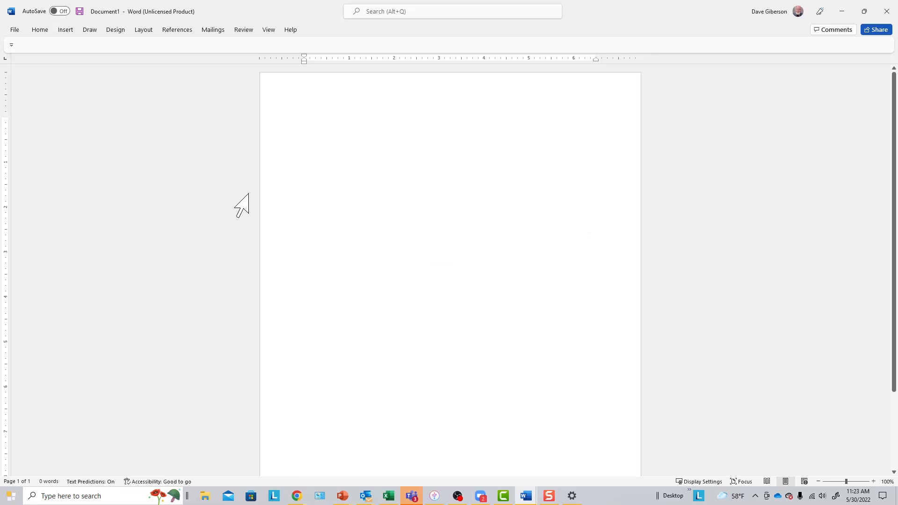
{"action": "mouse_move", "coordinate": [189, 226]}
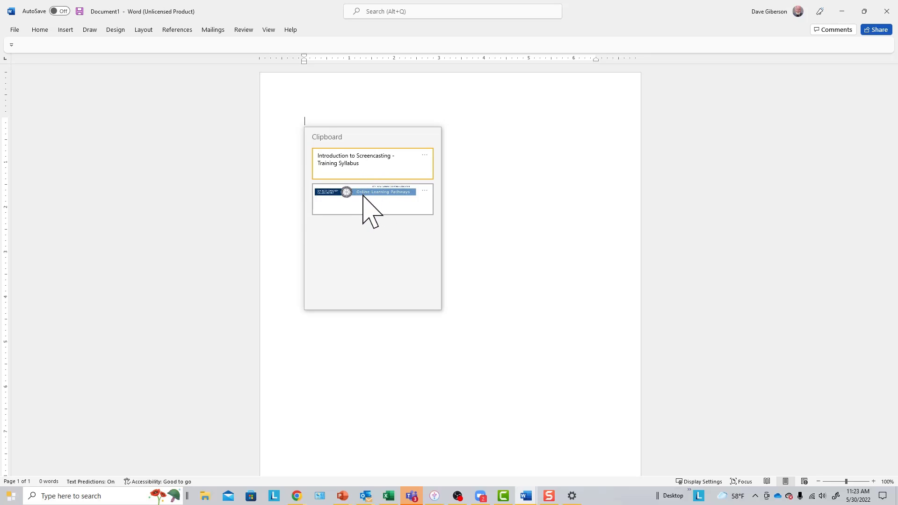
{"action": "mouse_move", "coordinate": [378, 221]}
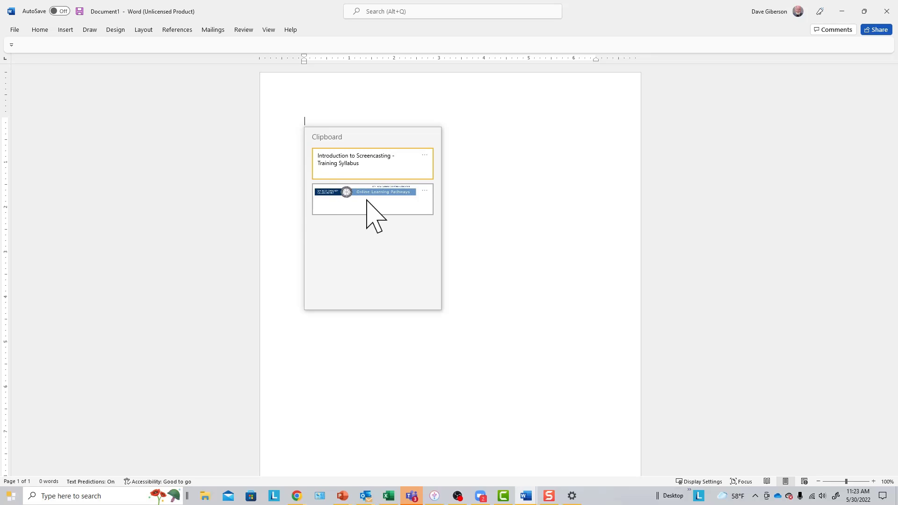
{"action": "left_click", "coordinate": [372, 199]}
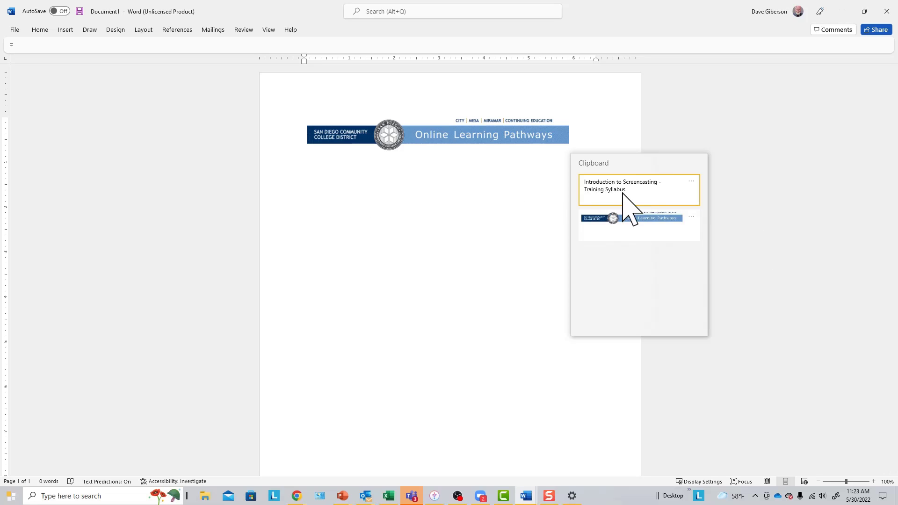
{"action": "mouse_move", "coordinate": [621, 189]}
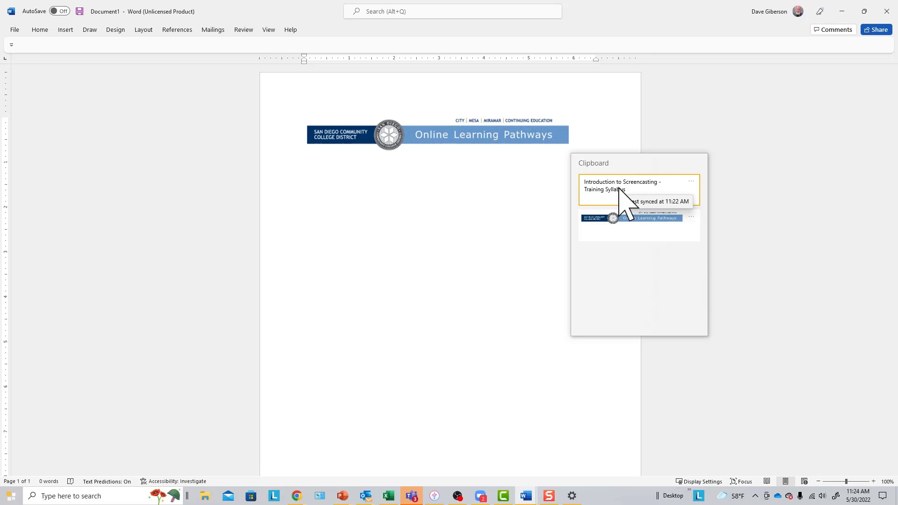
{"action": "left_click", "coordinate": [622, 185]}
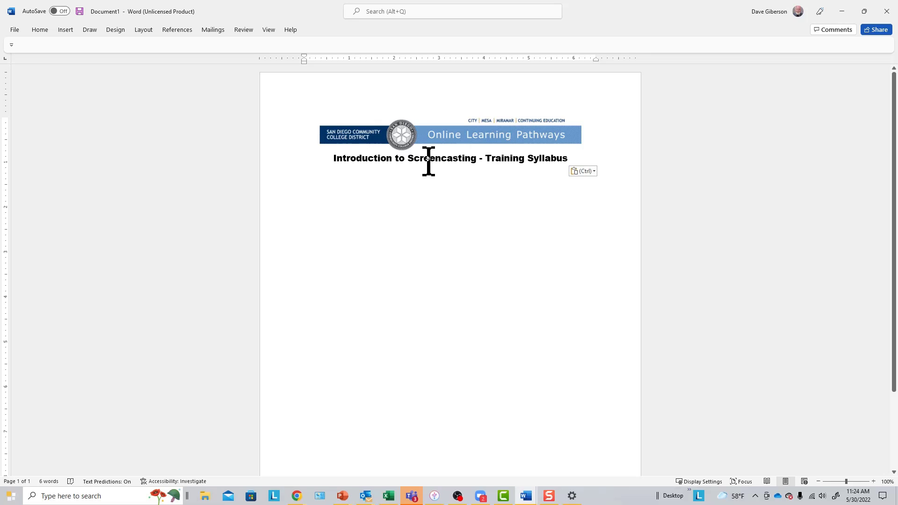
{"action": "left_click", "coordinate": [305, 177]}
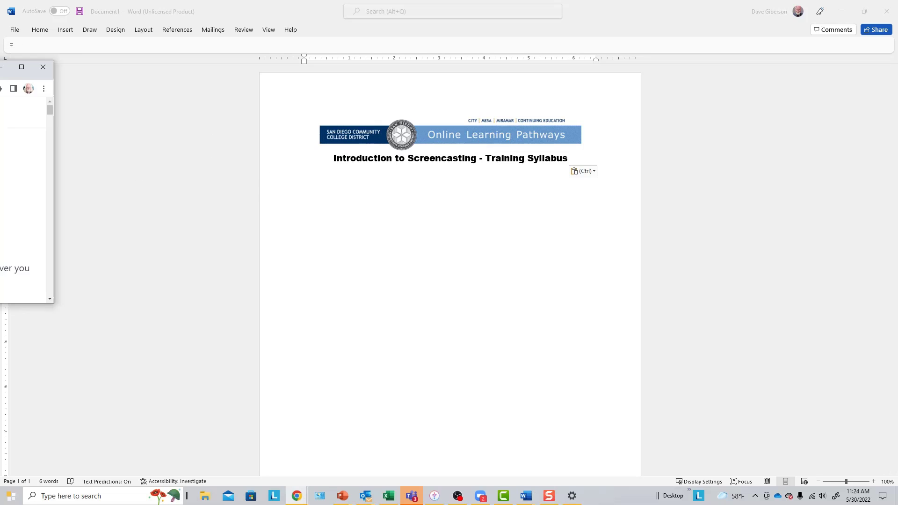
- Bring Chrome forward, view pasteapp.io, then show the Unclutter website tab
{"action": "left_click", "coordinate": [295, 495]}
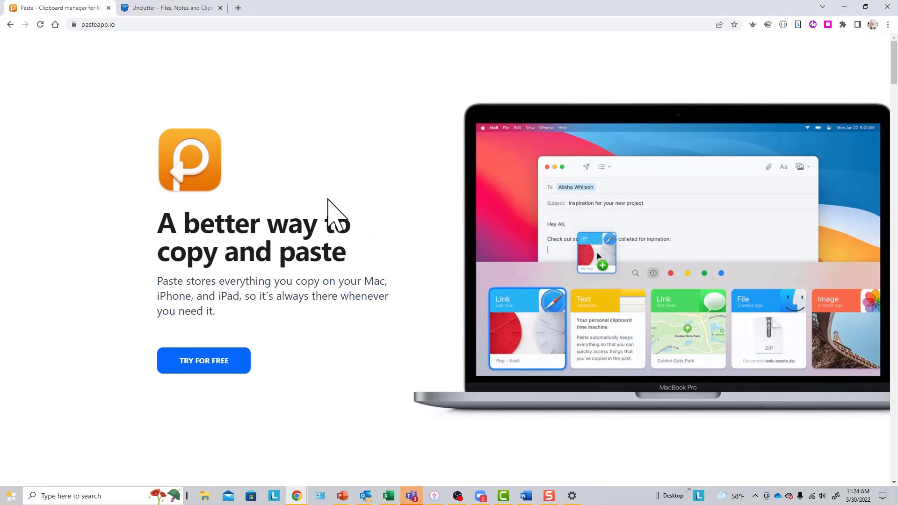
{"action": "mouse_move", "coordinate": [323, 223]}
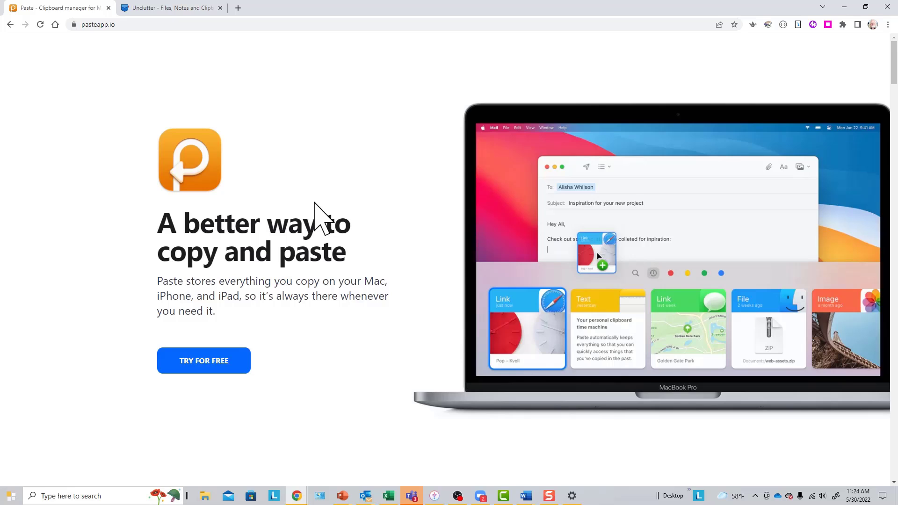
{"action": "mouse_move", "coordinate": [292, 197]}
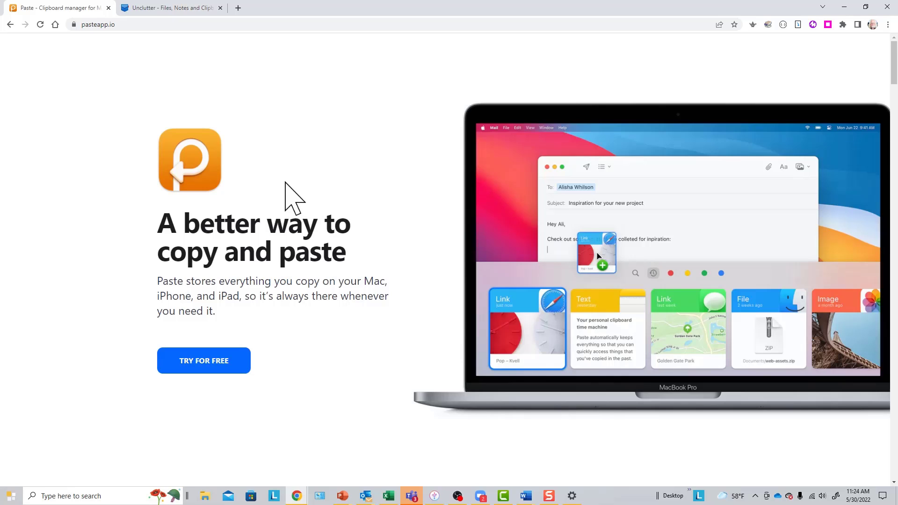
{"action": "mouse_move", "coordinate": [75, 60]}
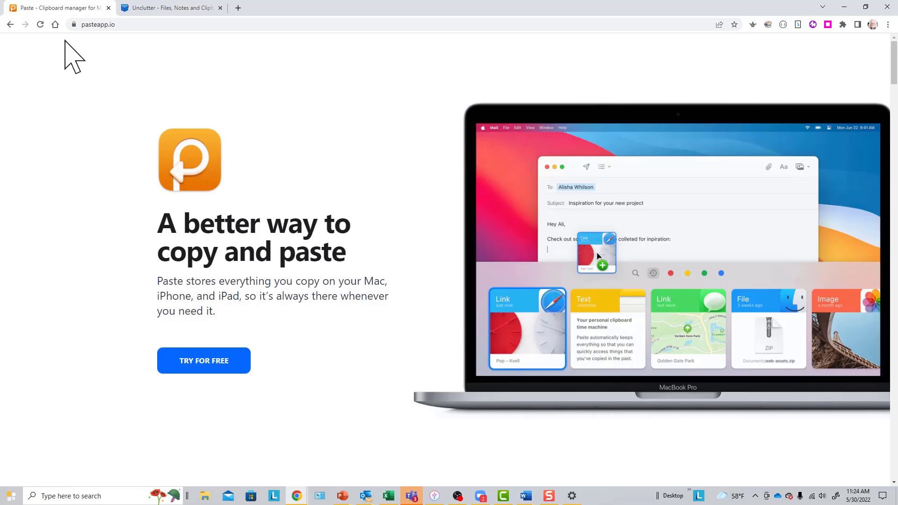
{"action": "mouse_move", "coordinate": [161, 34]}
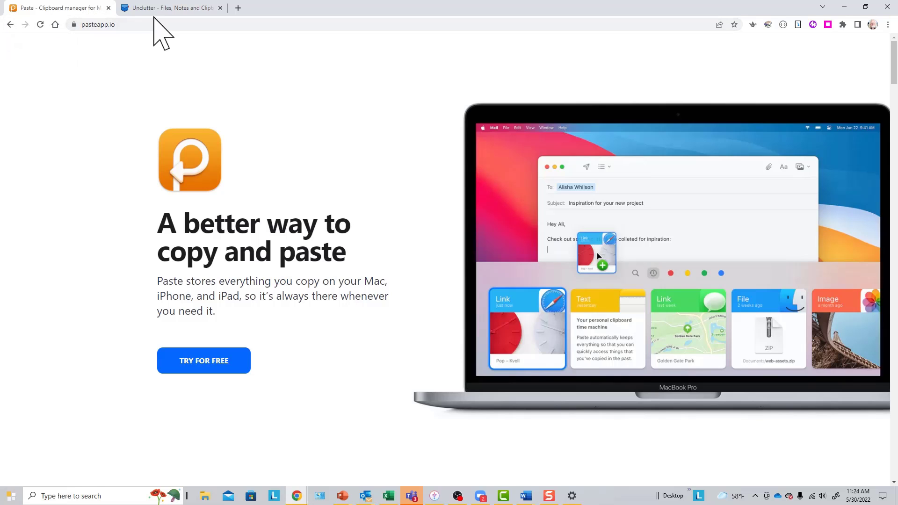
{"action": "left_click", "coordinate": [172, 8]}
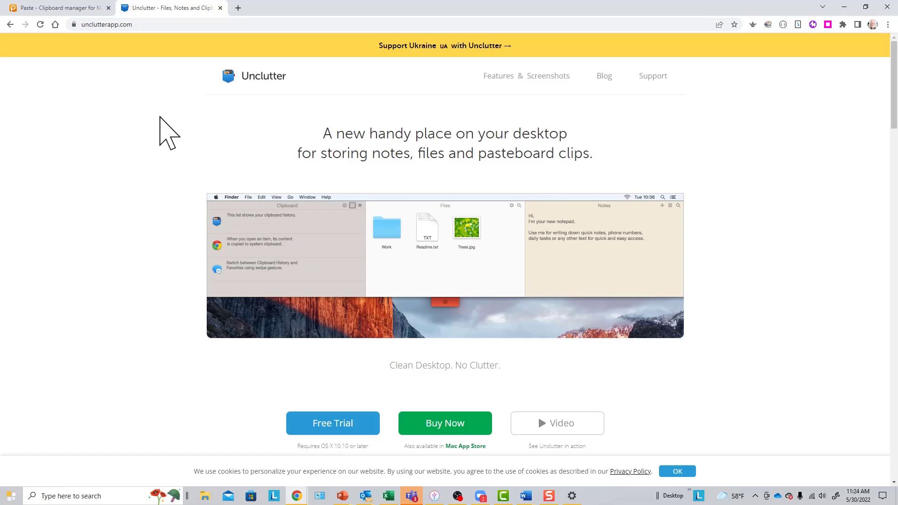
{"action": "mouse_move", "coordinate": [159, 133]}
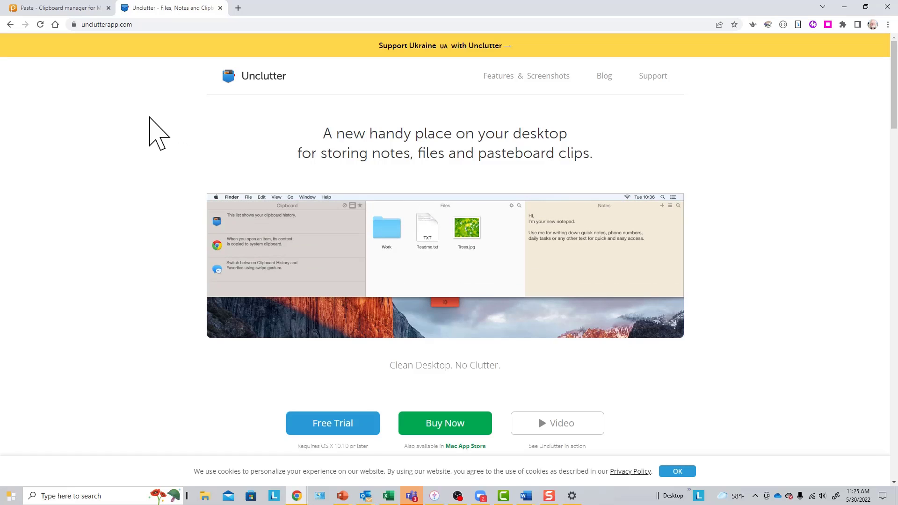